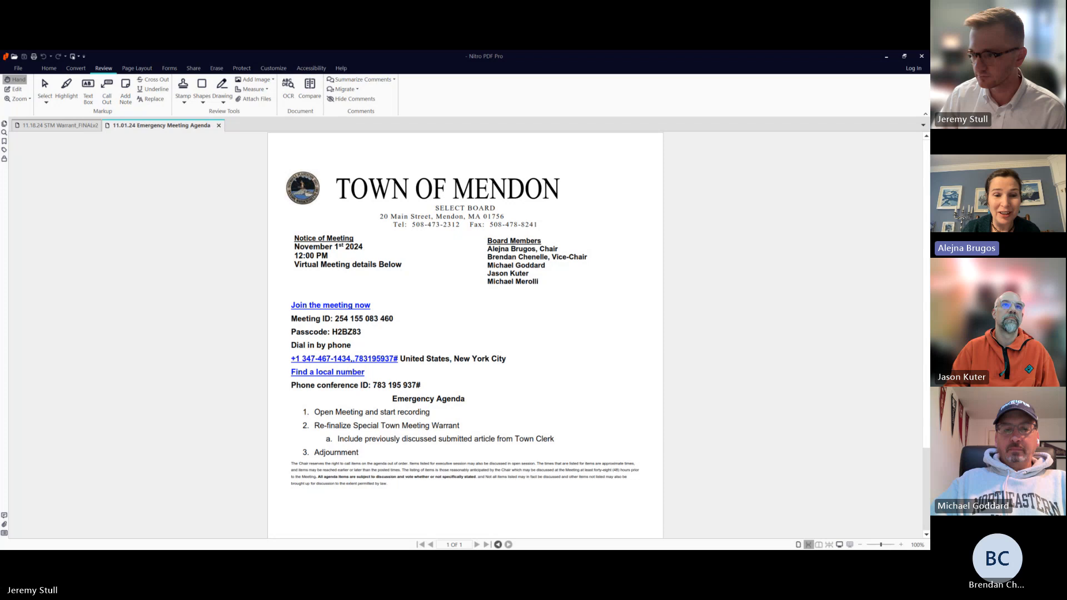
{"action": "mouse_move", "coordinate": [47, 126]}
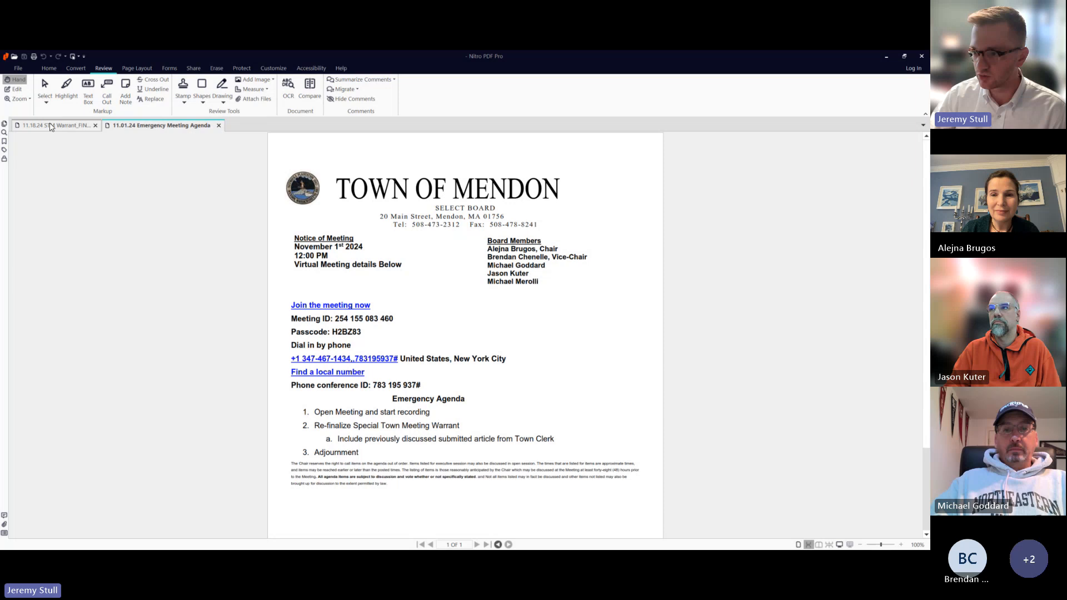
- Show the 11.18.24 STM Warrant_FINAL document at Articles 21–32, including the Town Clerk by-law article
{"action": "left_click", "coordinate": [54, 126]}
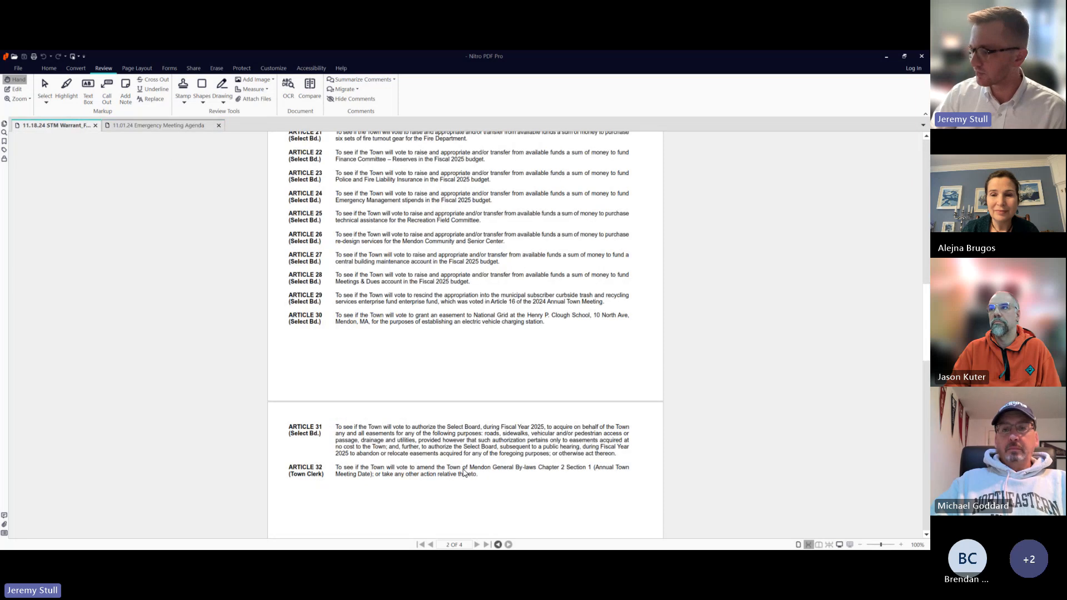